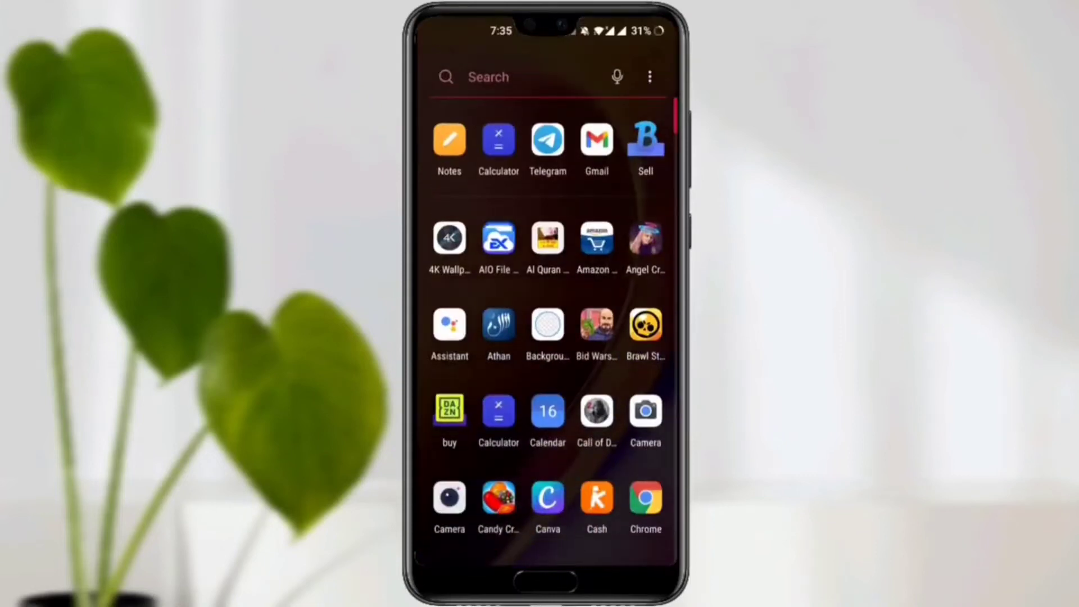
# Dismiss the crashing camera app and scroll the Google results for 'gcam' down to the XDA result
pyautogui.scroll(-3)
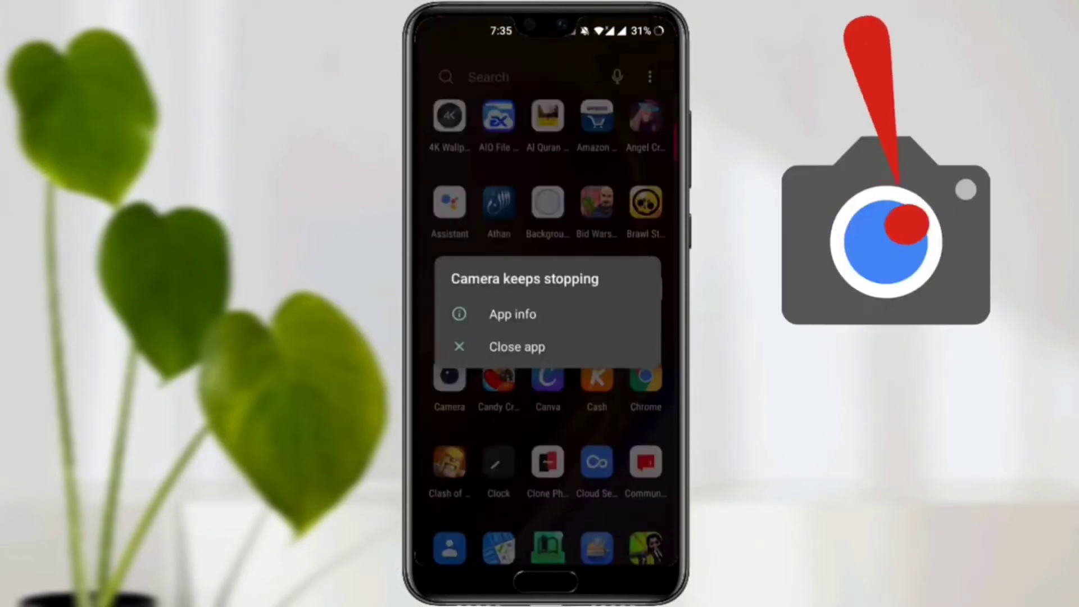
pyautogui.click(513, 314)
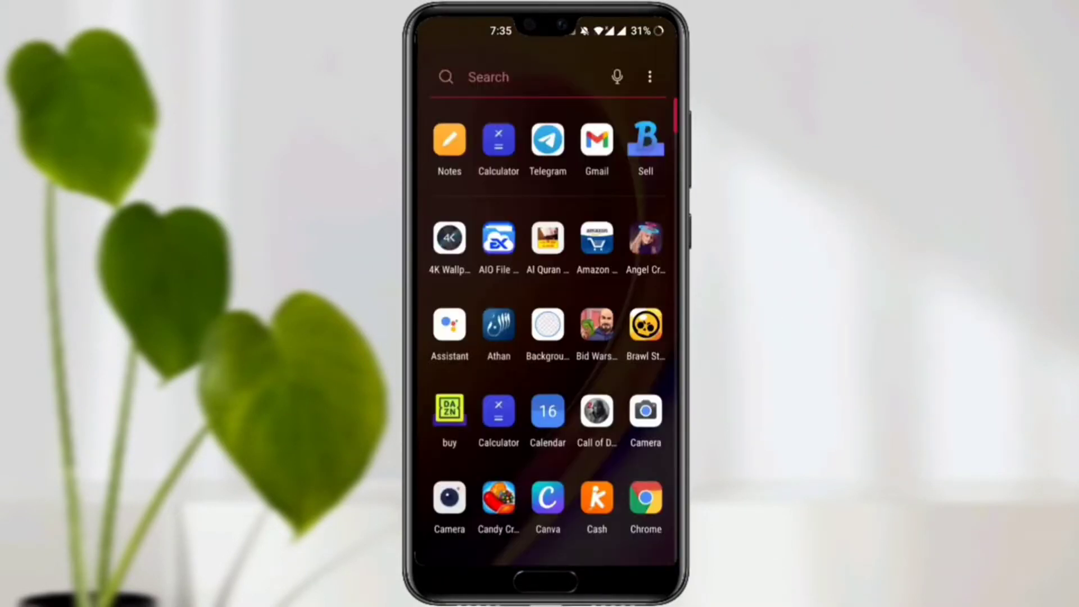
pyautogui.scroll(-3)
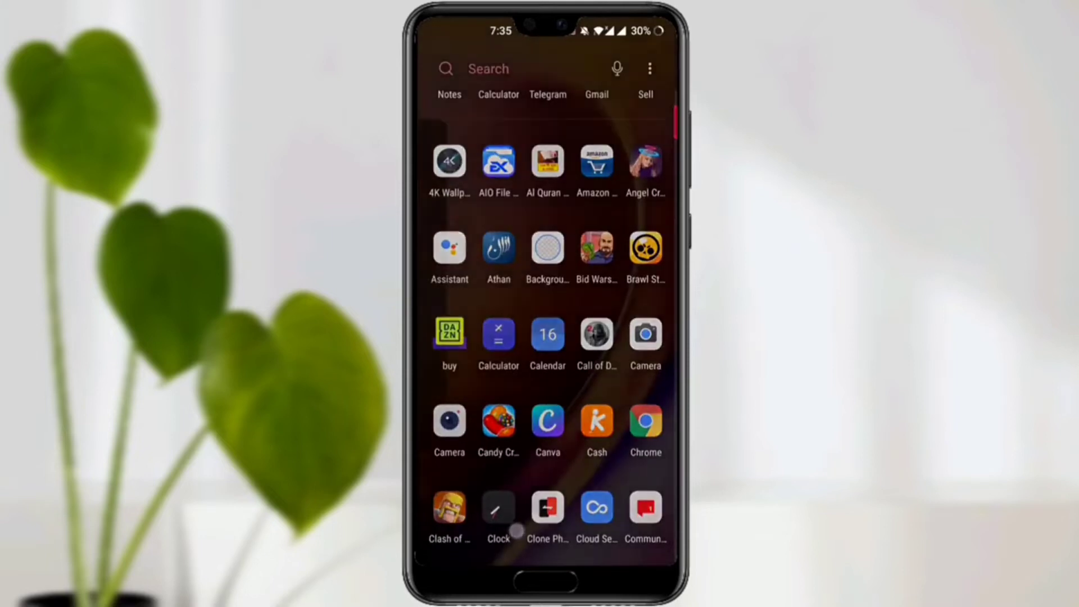
pyautogui.scroll(-3)
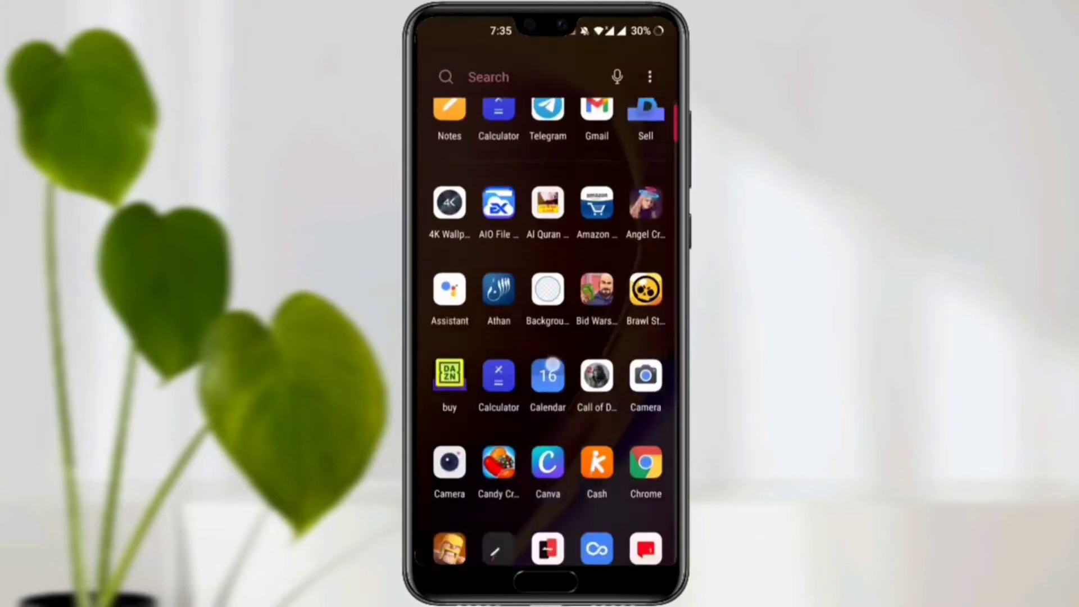
pyautogui.scroll(-3)
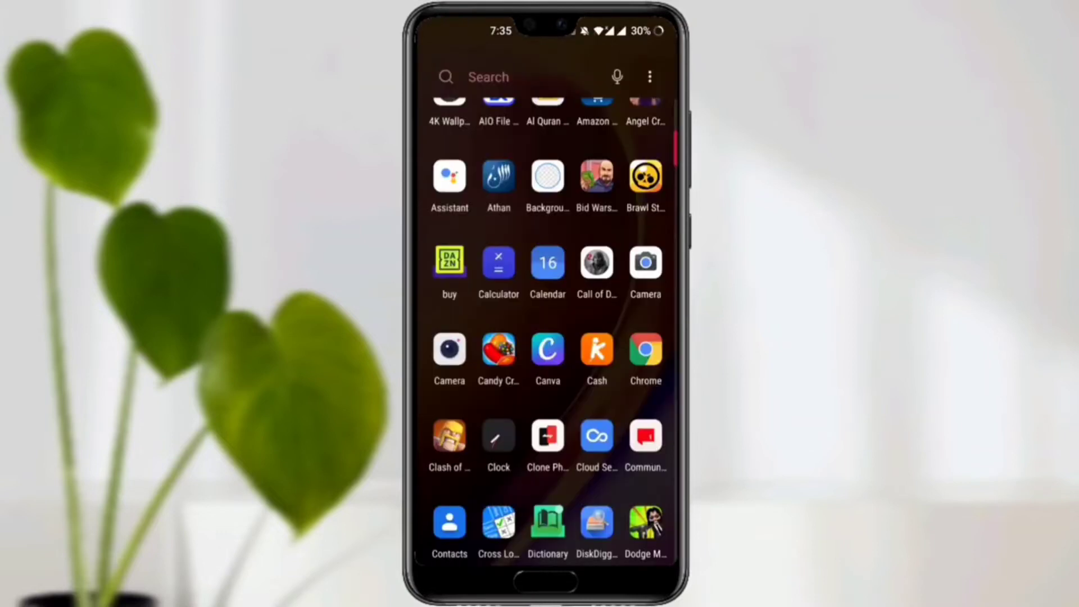
pyautogui.scroll(-3)
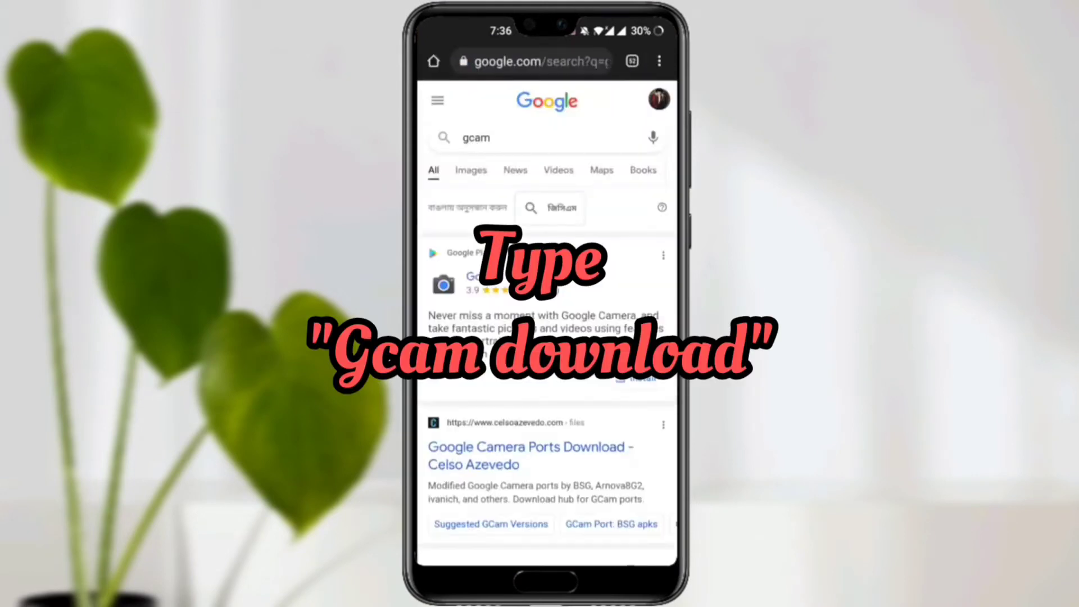
pyautogui.scroll(-3)
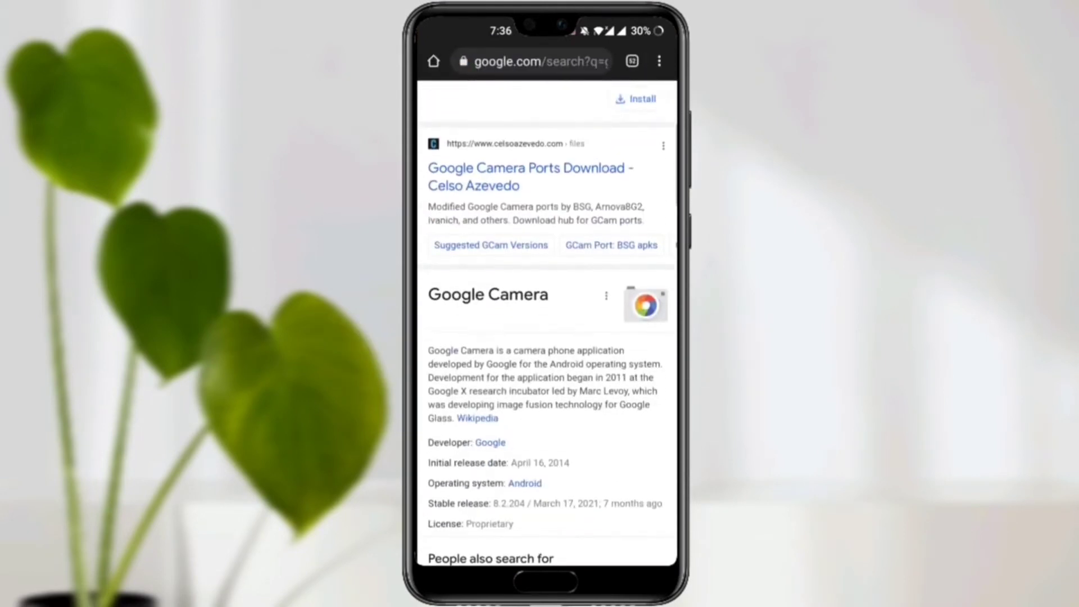
pyautogui.scroll(-3)
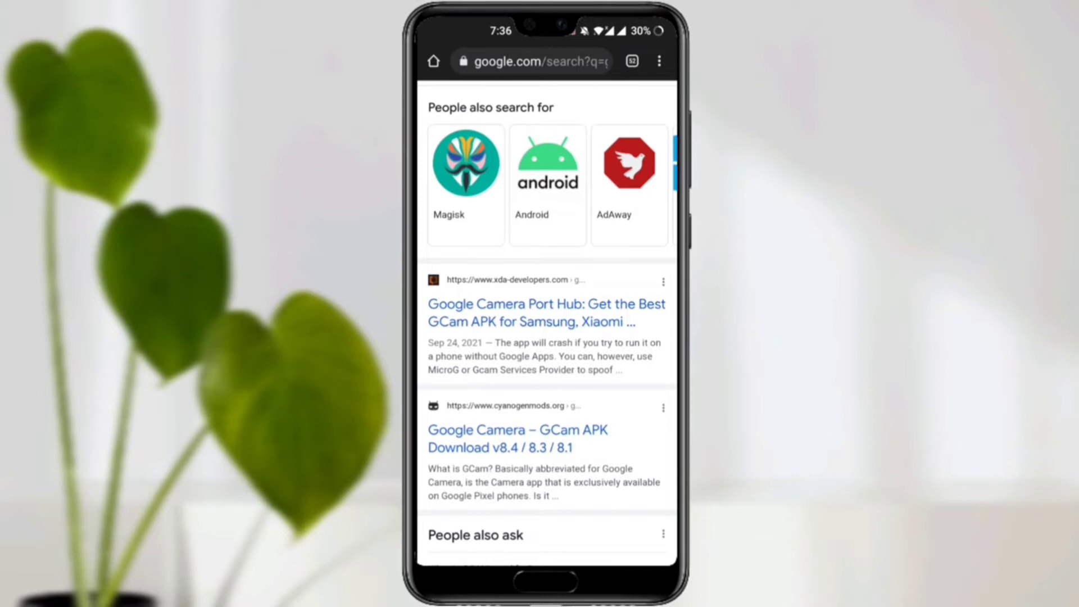
# Load the XDA Google Camera Port Hub article and reach the OnePlus rows of its device table
pyautogui.click(546, 313)
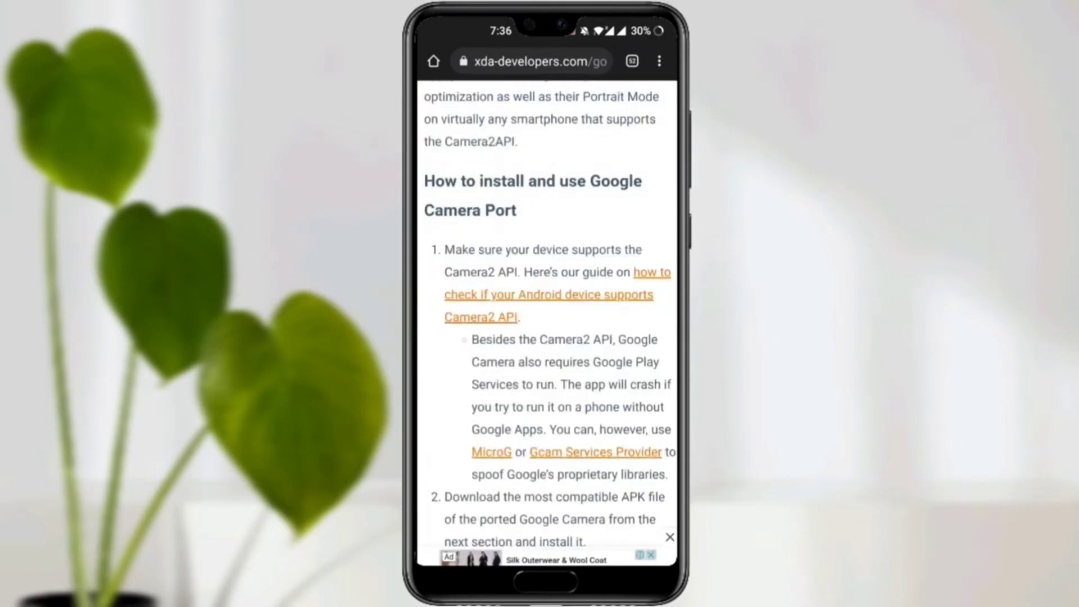
pyautogui.scroll(-3)
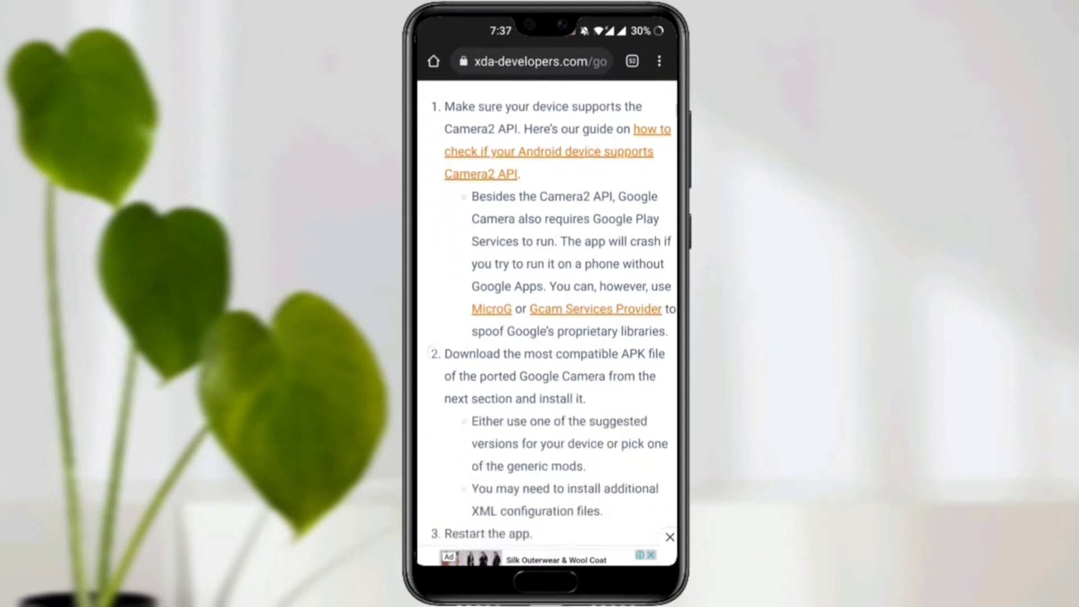
pyautogui.scroll(-3)
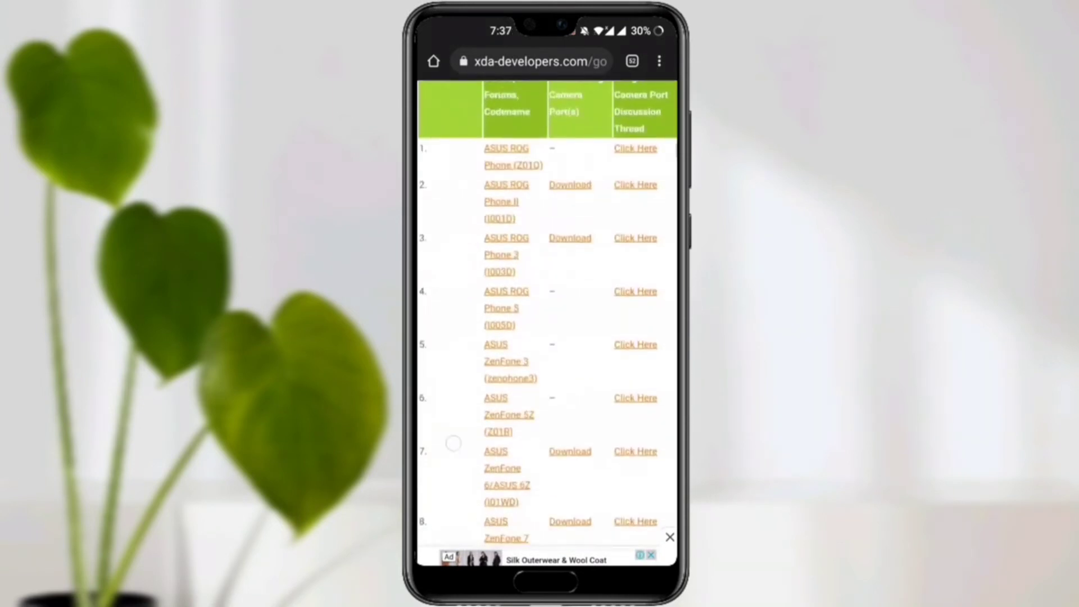
pyautogui.scroll(-3)
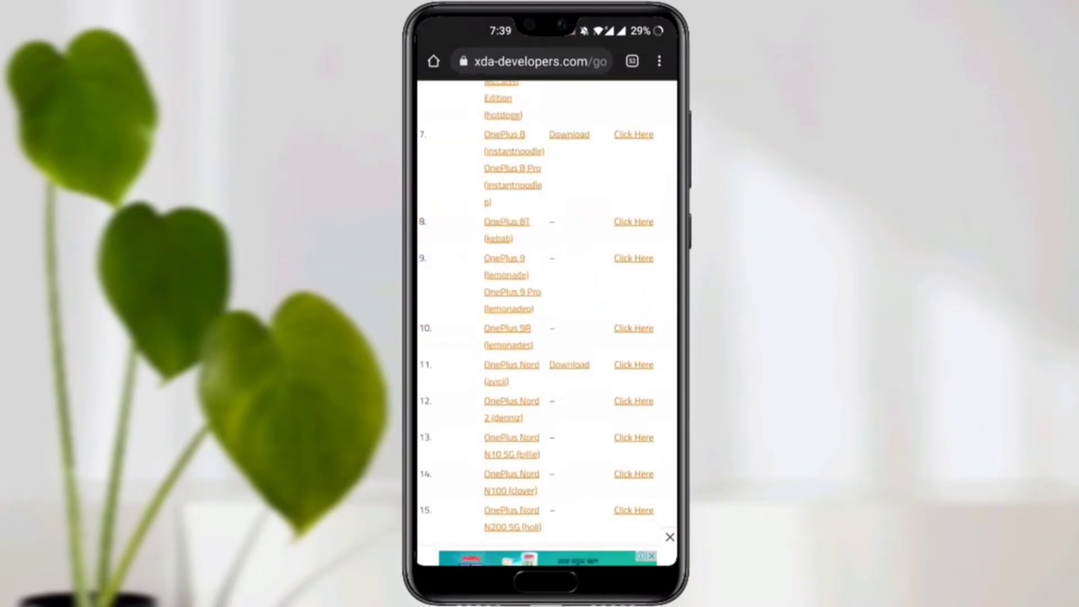
# Reach the Google Camera 8 stable versions on celsoazevedo.com for the OnePlus Nord
pyautogui.click(633, 365)
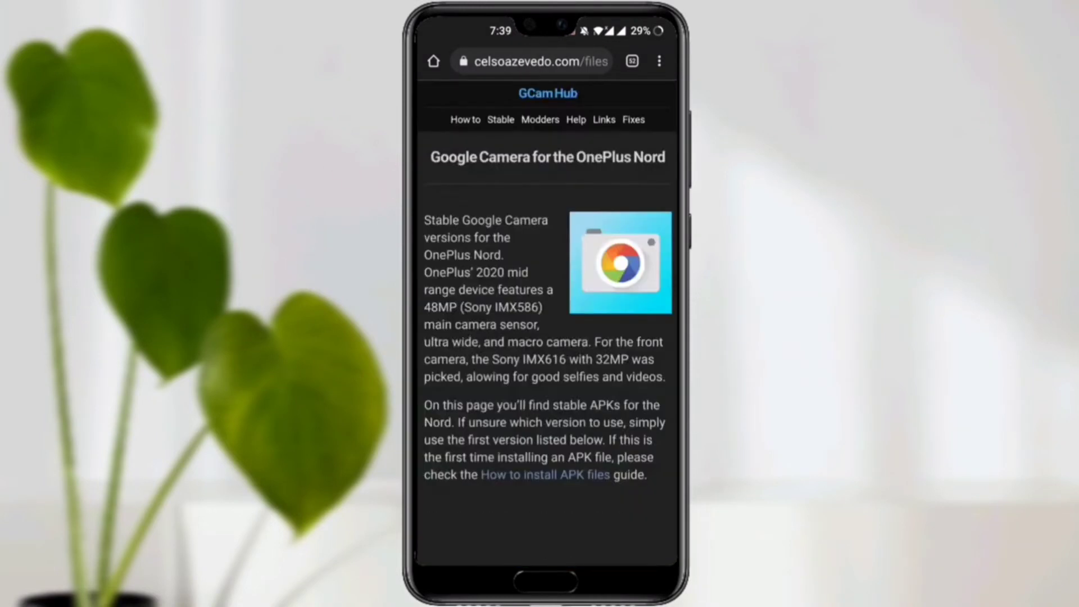
pyautogui.scroll(-3)
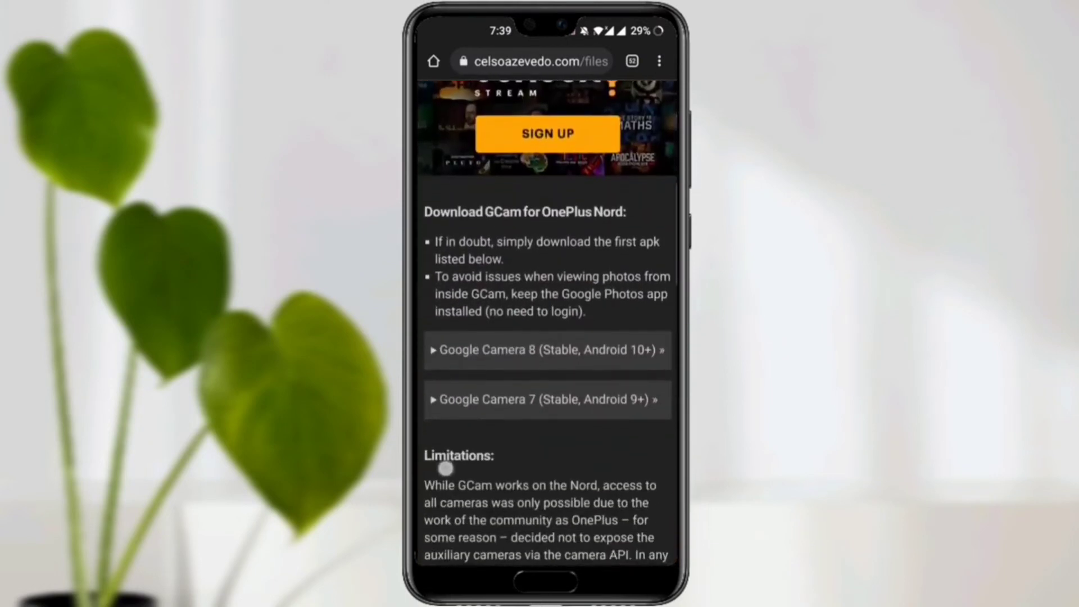
pyautogui.scroll(-3)
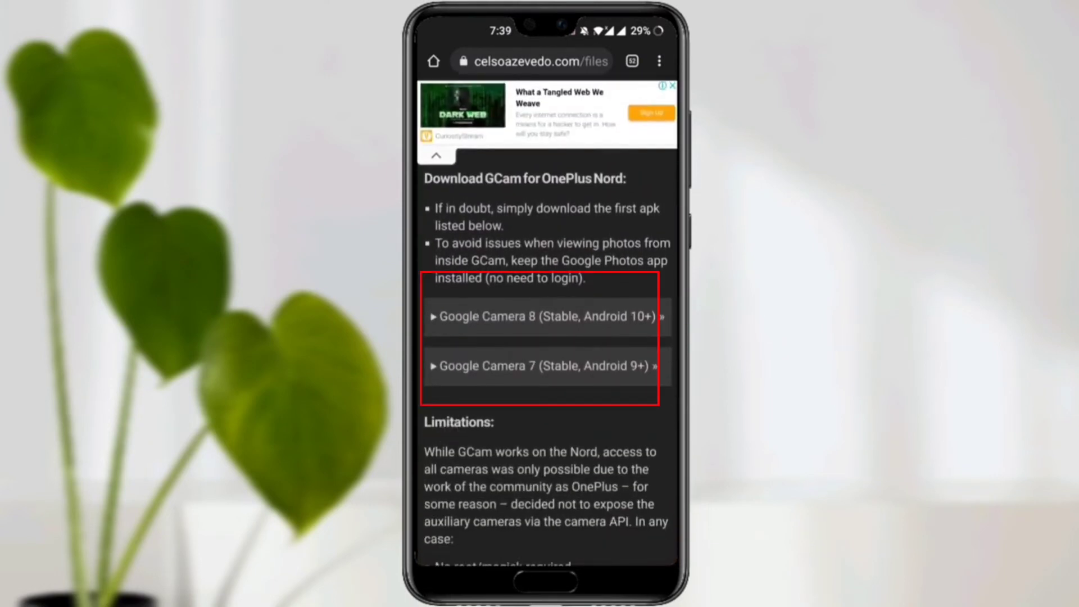
pyautogui.click(541, 316)
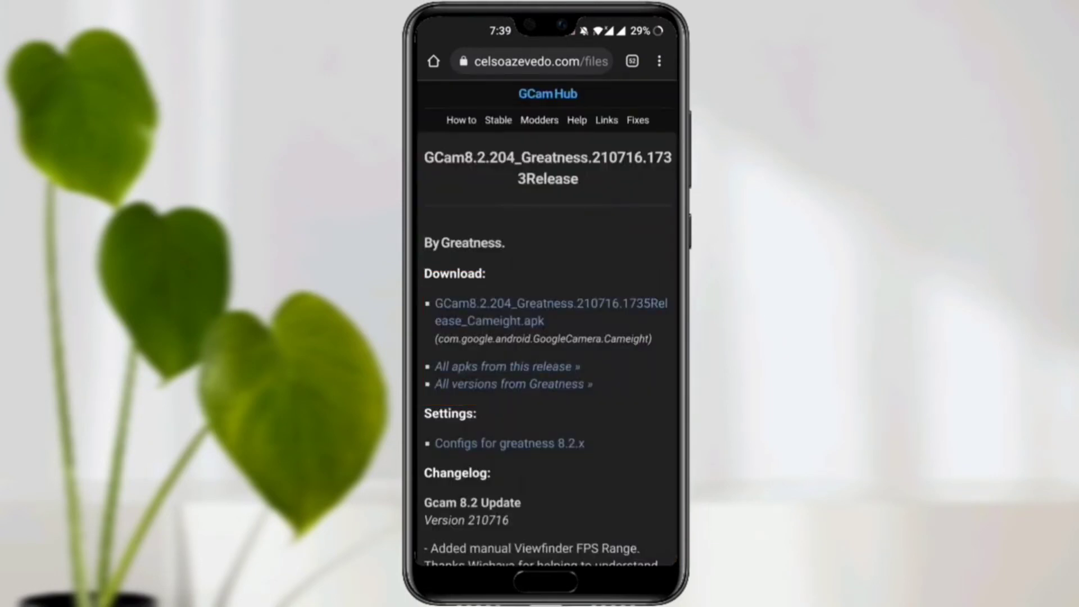
# Download the GCam 8.2.204 apk, keeping the file despite the harm warning
pyautogui.click(550, 312)
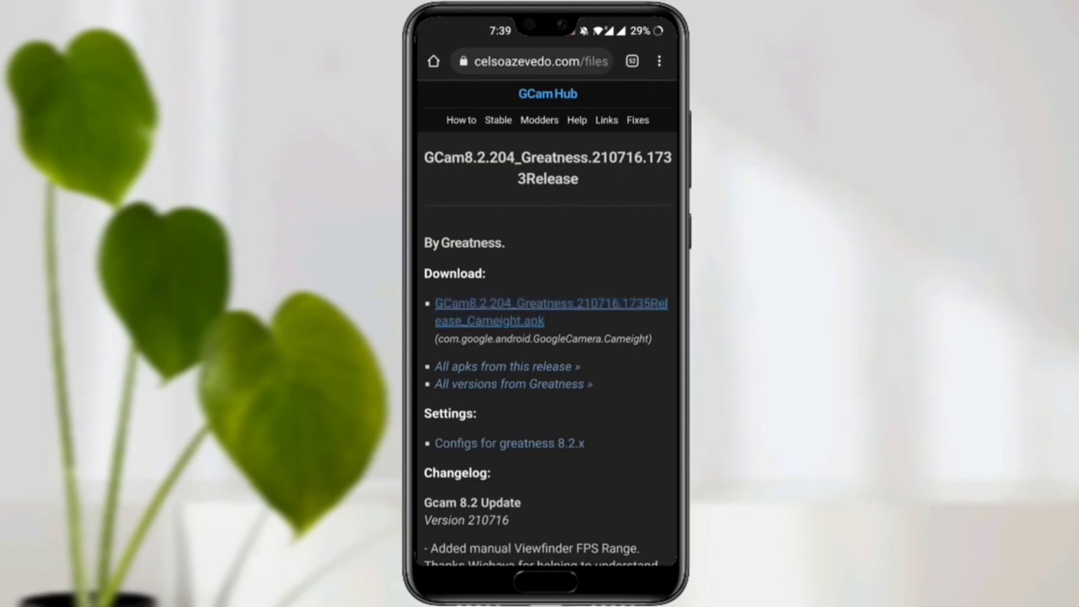
pyautogui.click(551, 312)
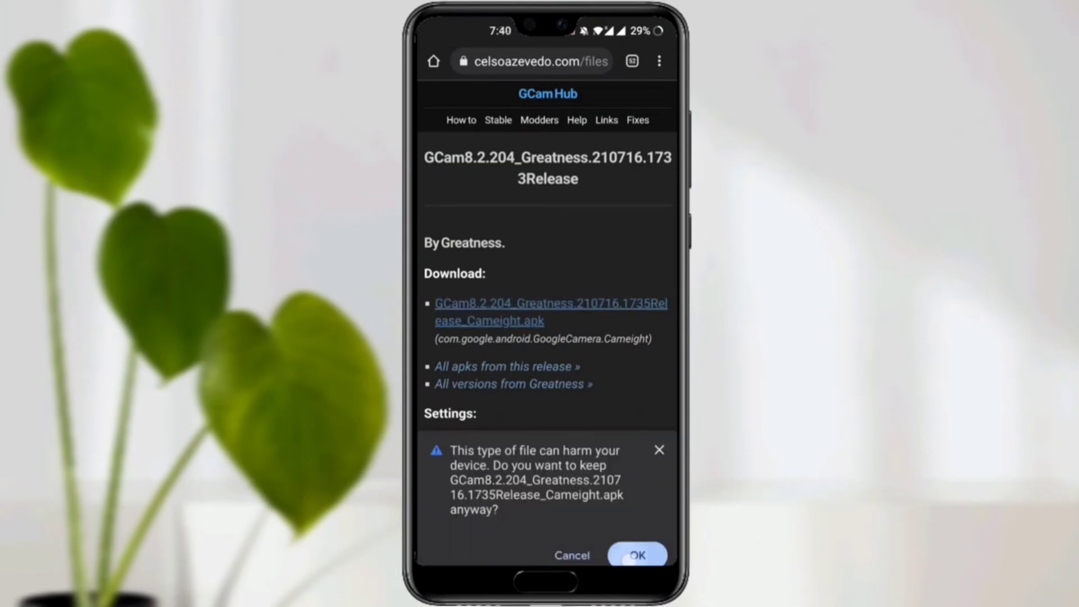
pyautogui.click(636, 555)
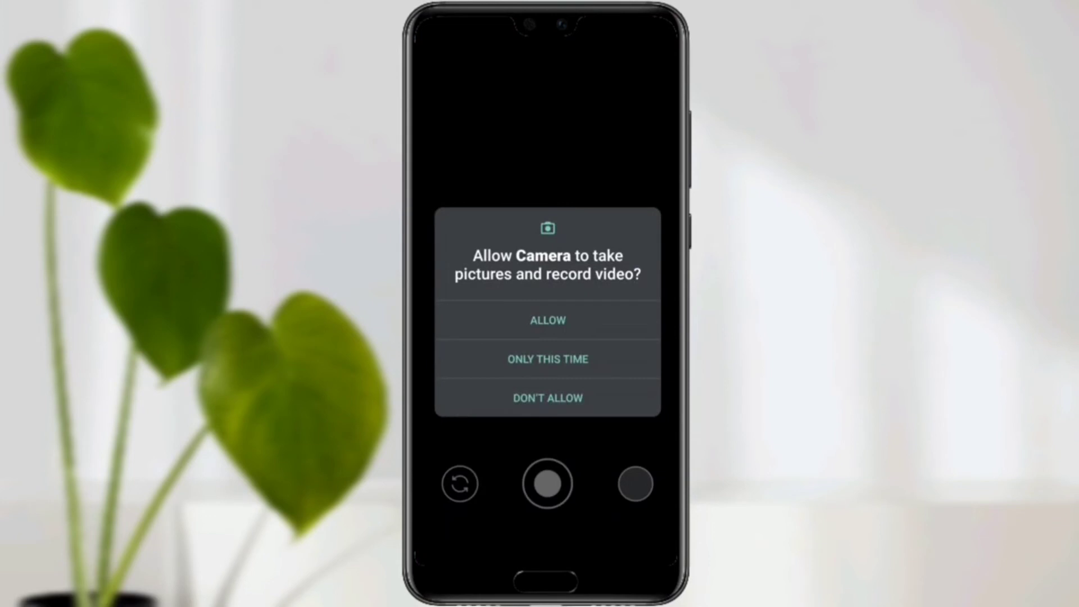
# Allow Google Camera to take pictures and access photos and media
pyautogui.click(547, 319)
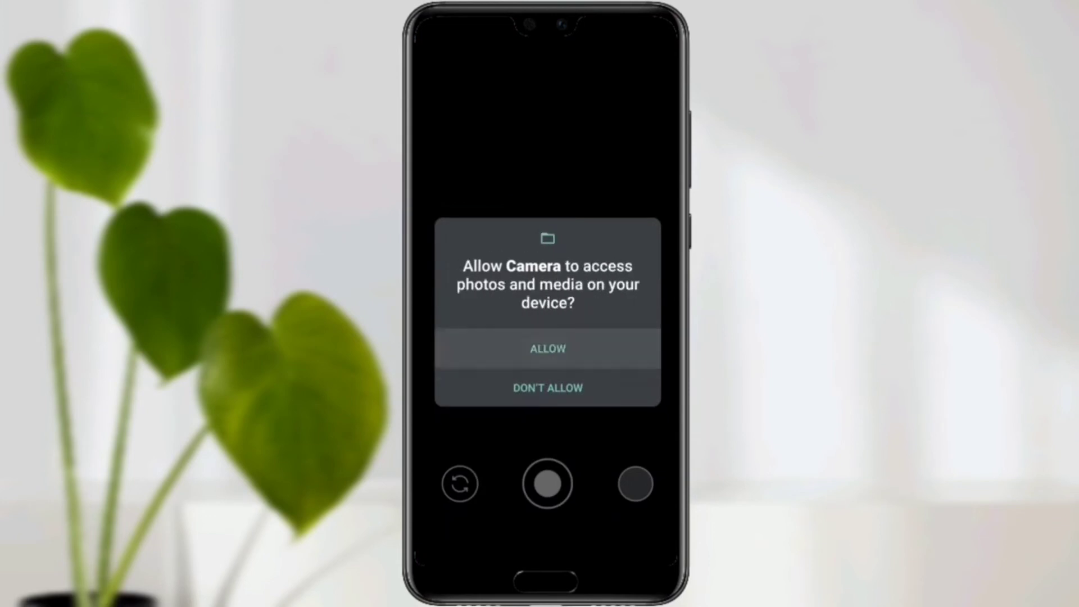
pyautogui.click(547, 349)
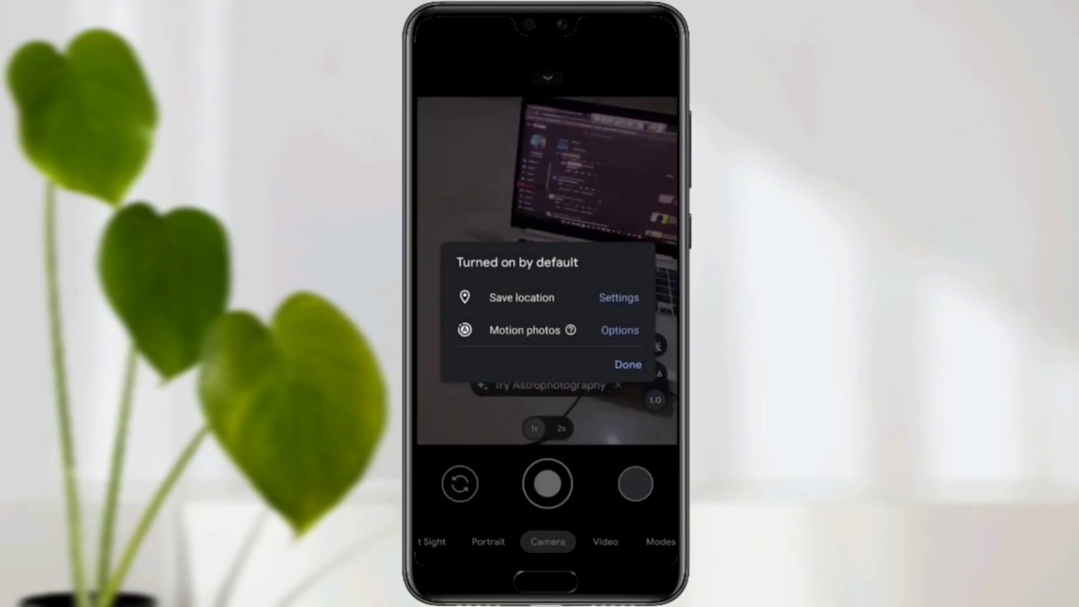